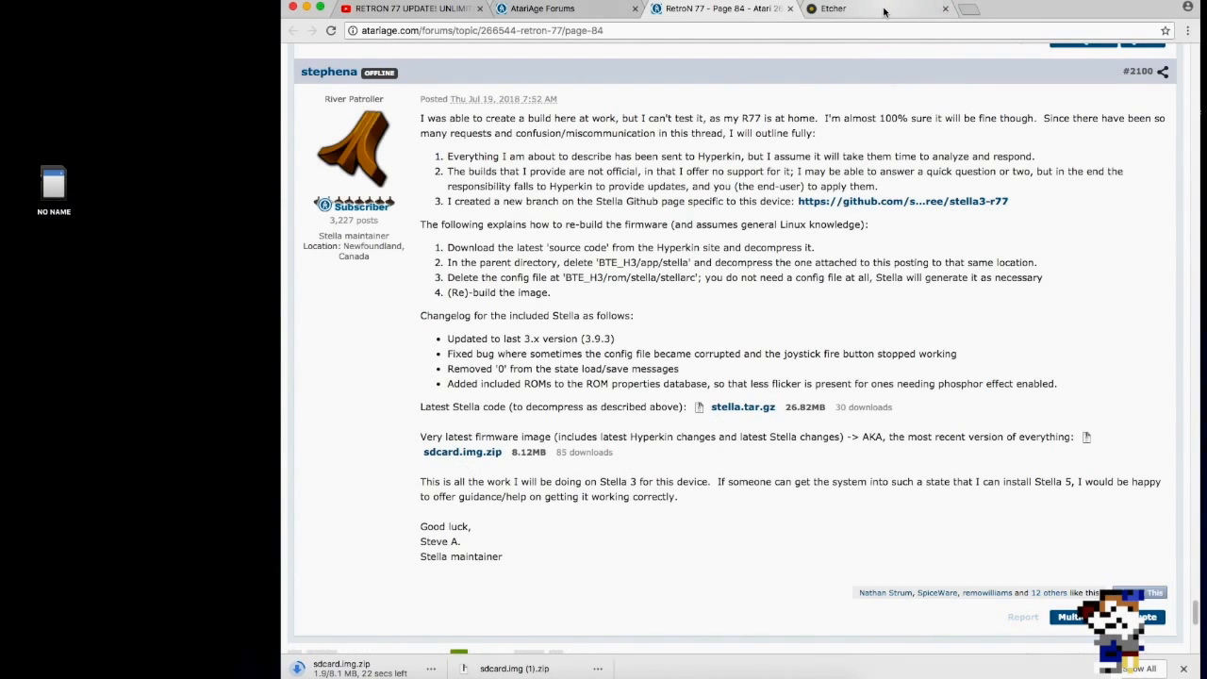
Step: Browse the Etcher website's download options, then return to the forum post with the firmware link
left_click(840, 7)
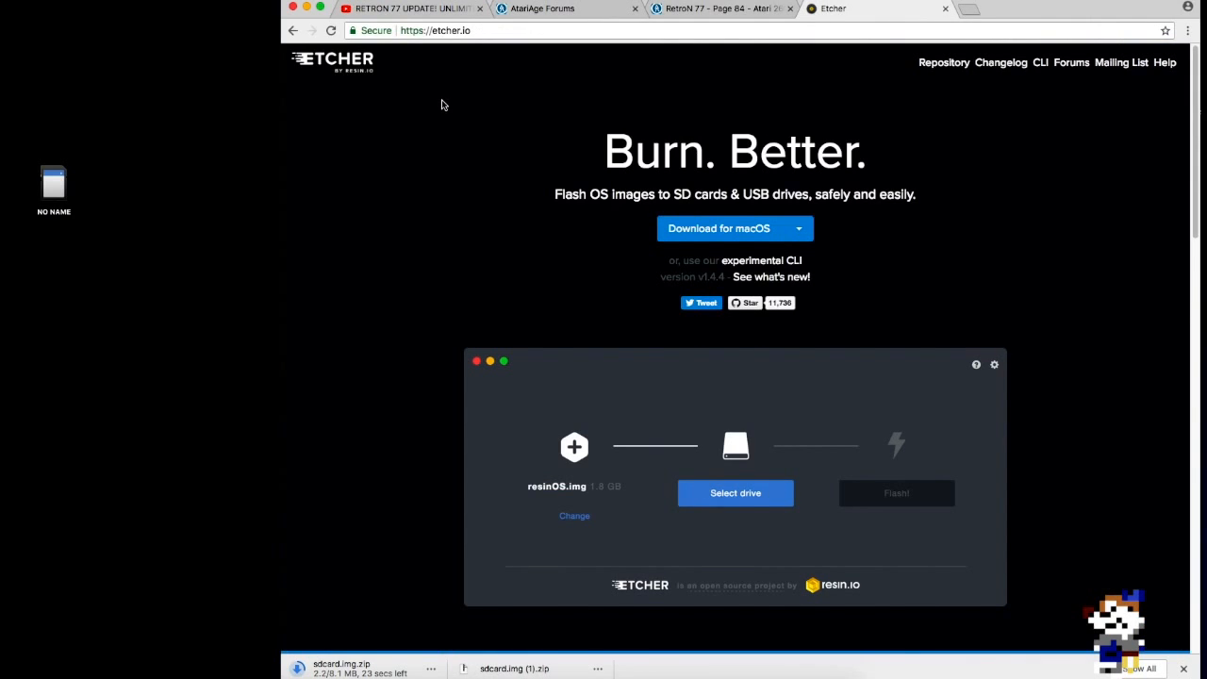
left_click(736, 492)
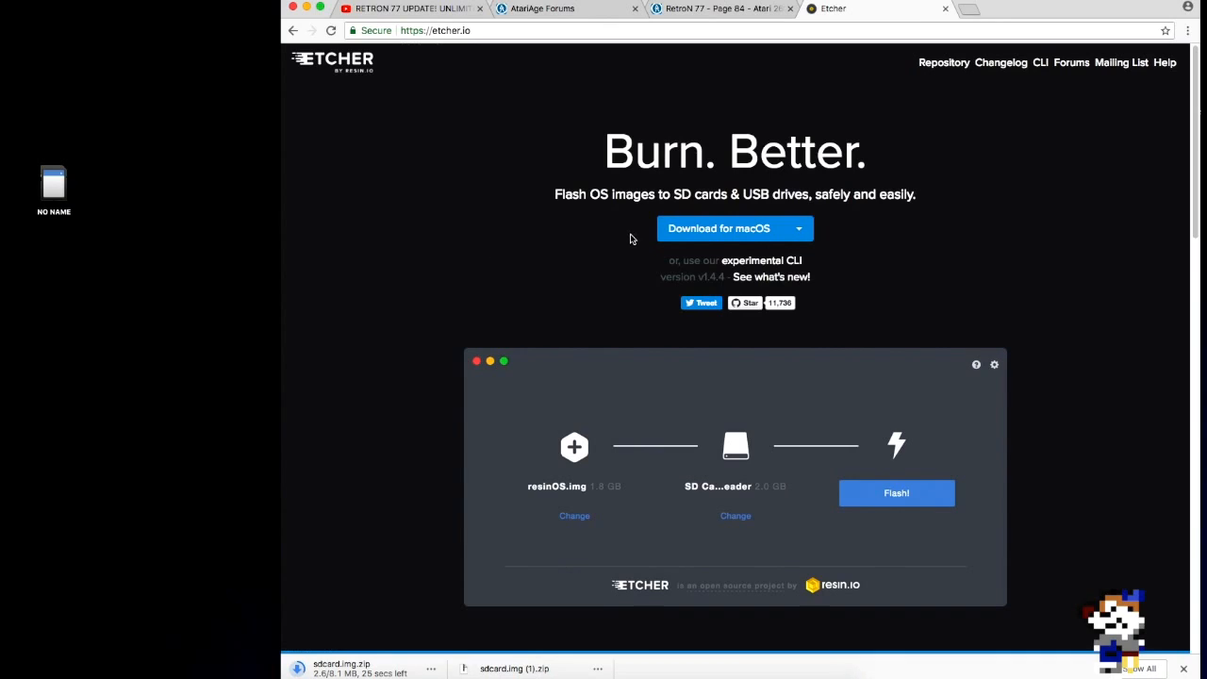
left_click(798, 228)
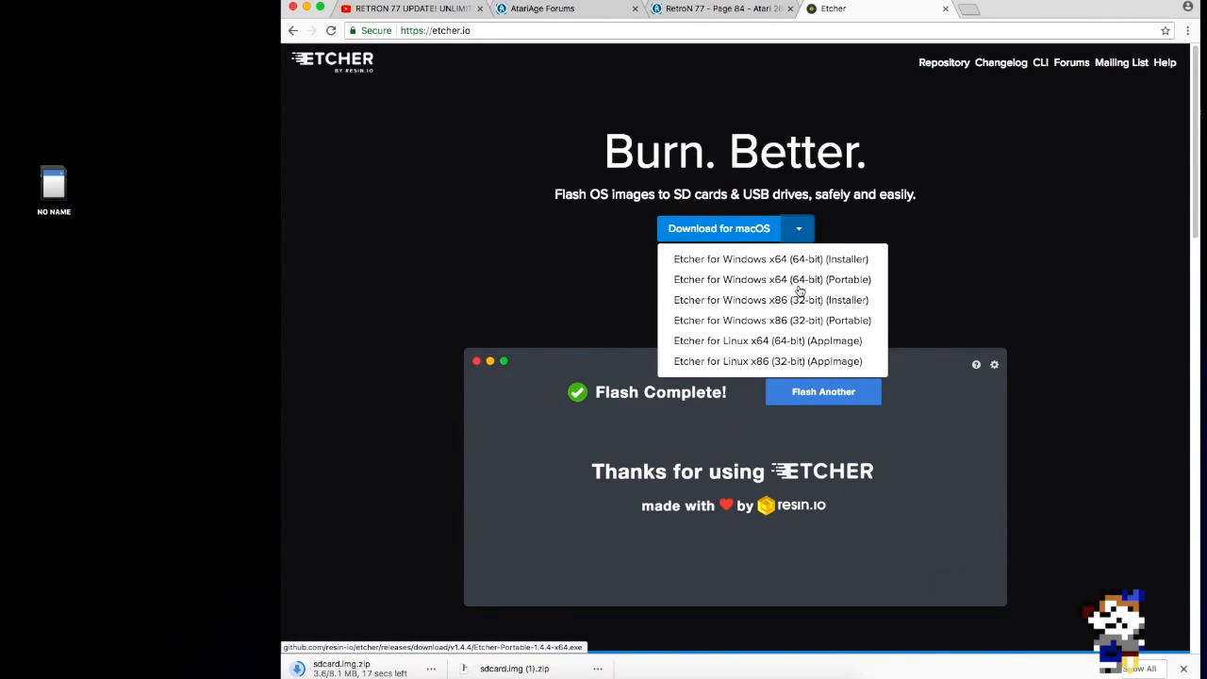
left_click(823, 390)
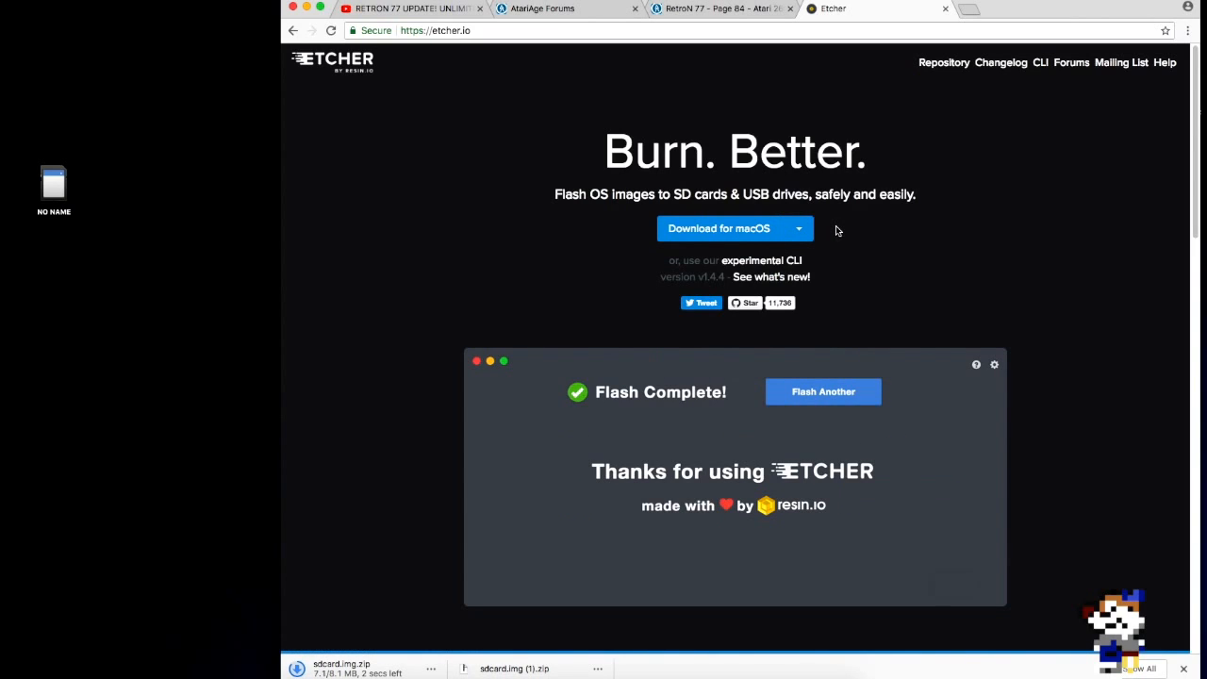
left_click(823, 391)
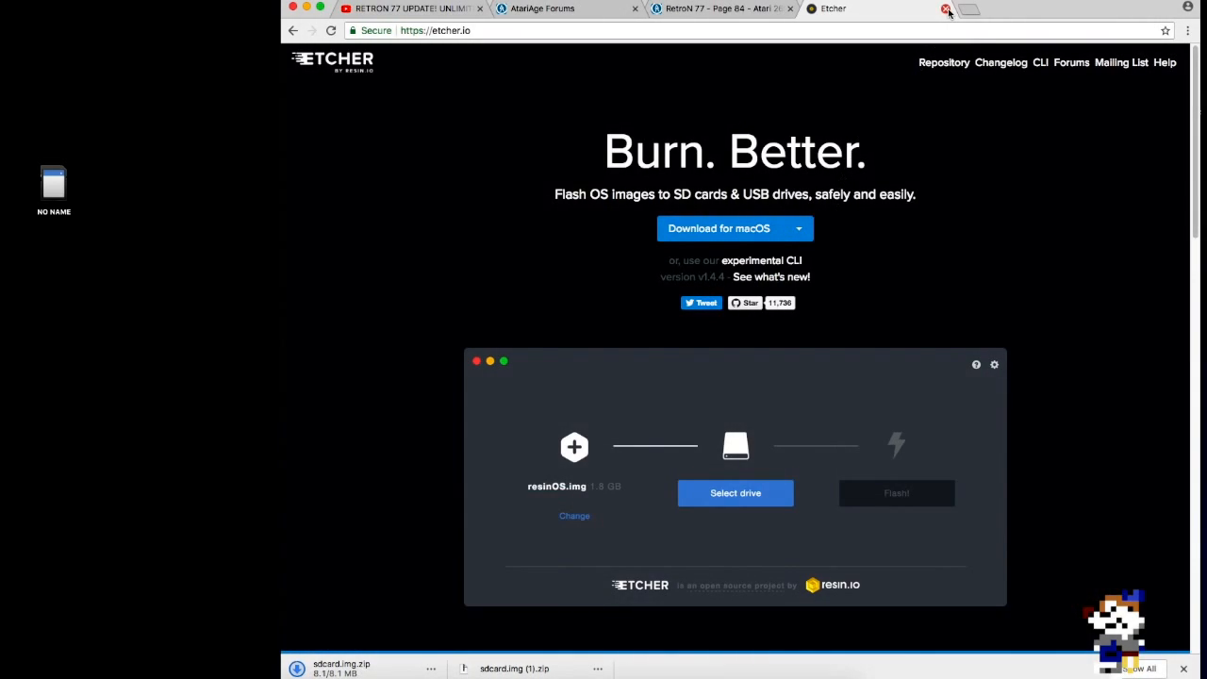
left_click(947, 8)
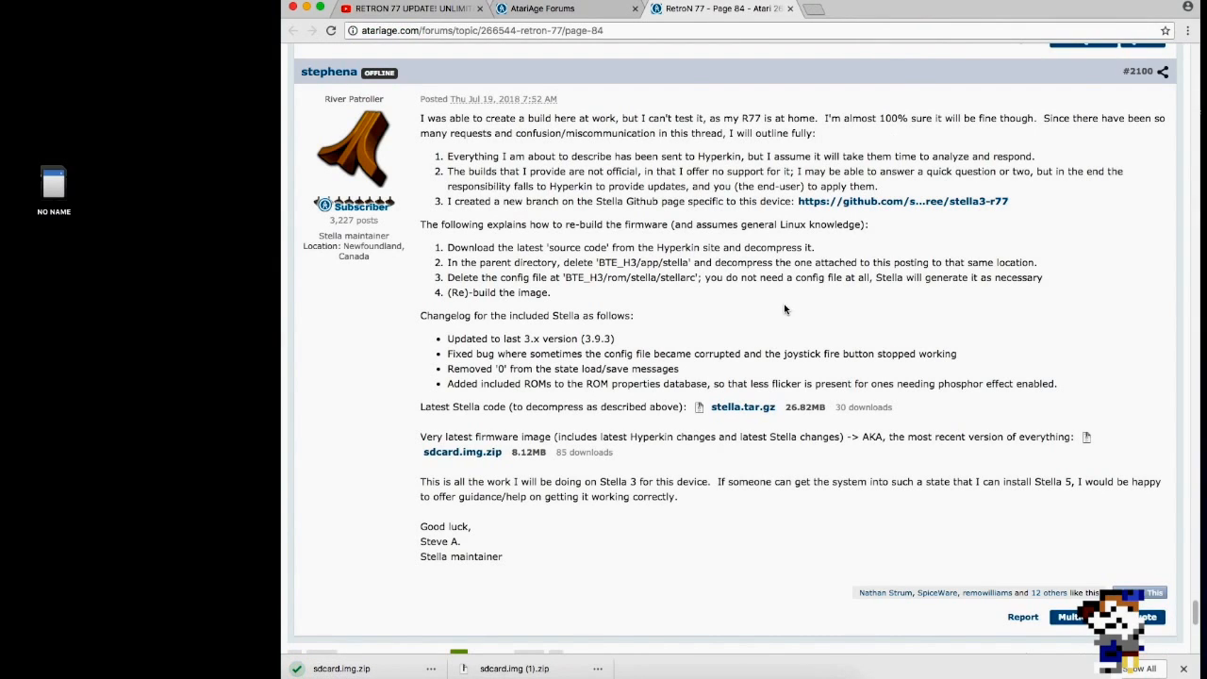
mouse_move(626, 668)
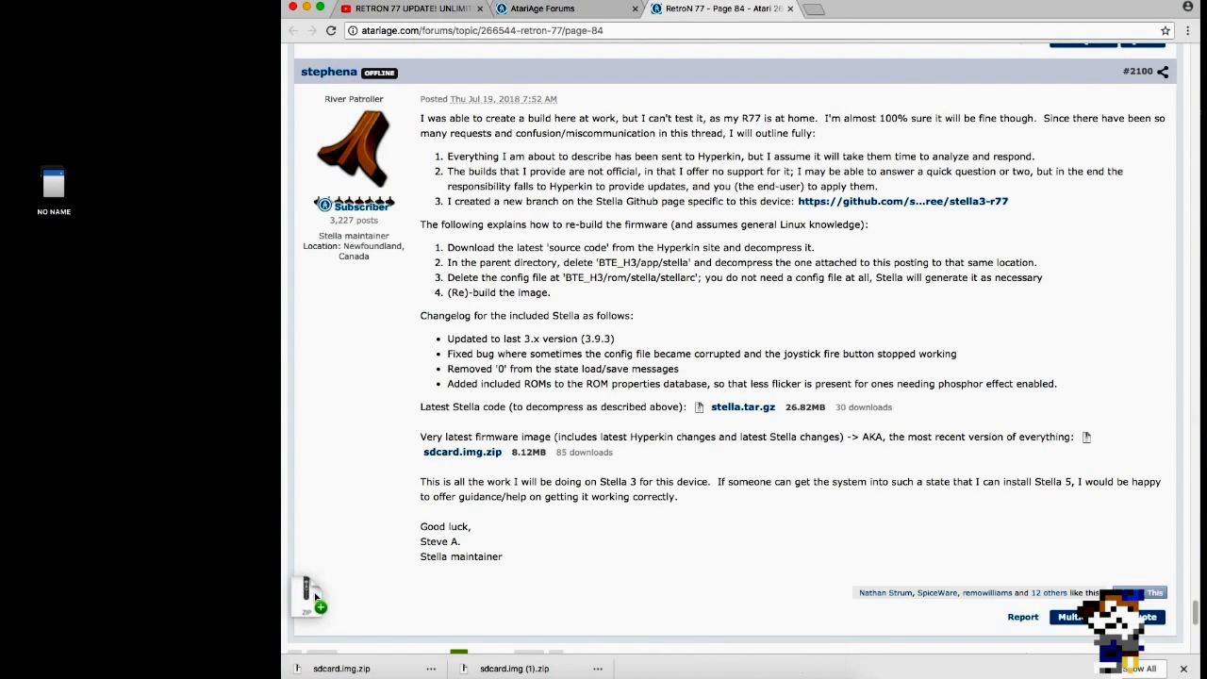
Step: Move the downloaded sdcard.img.zip onto the desktop and launch Etcher from the Dock
left_click_drag(305, 594, 76, 424)
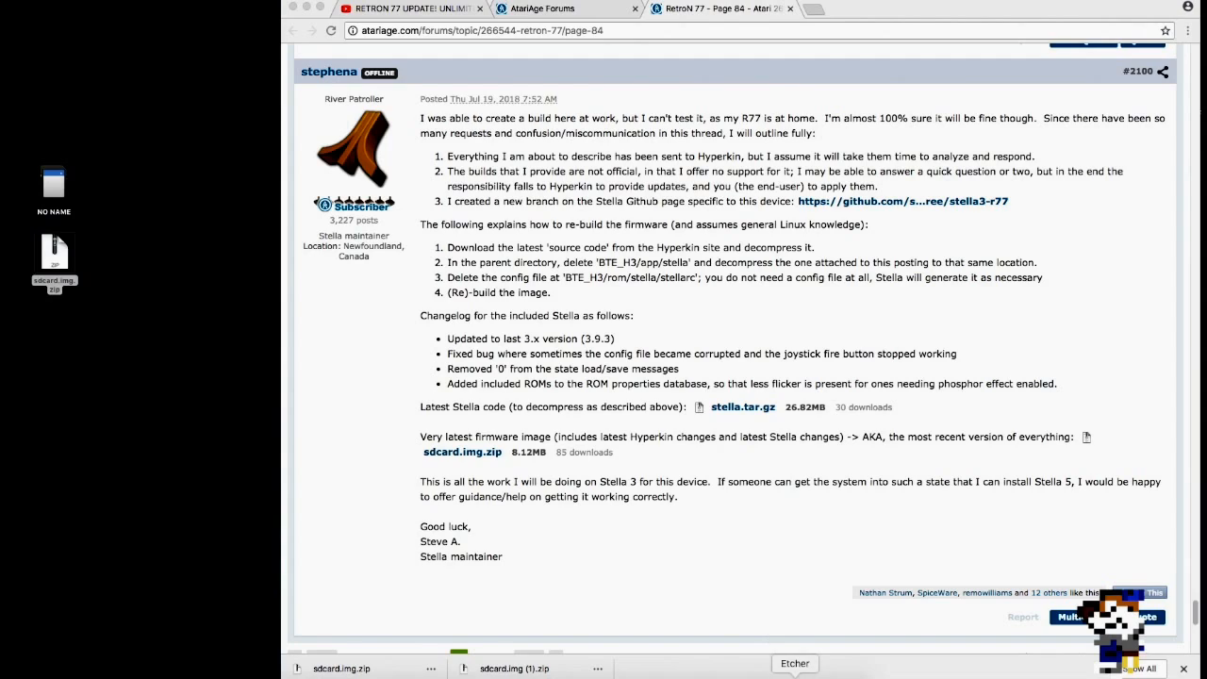
left_click(796, 664)
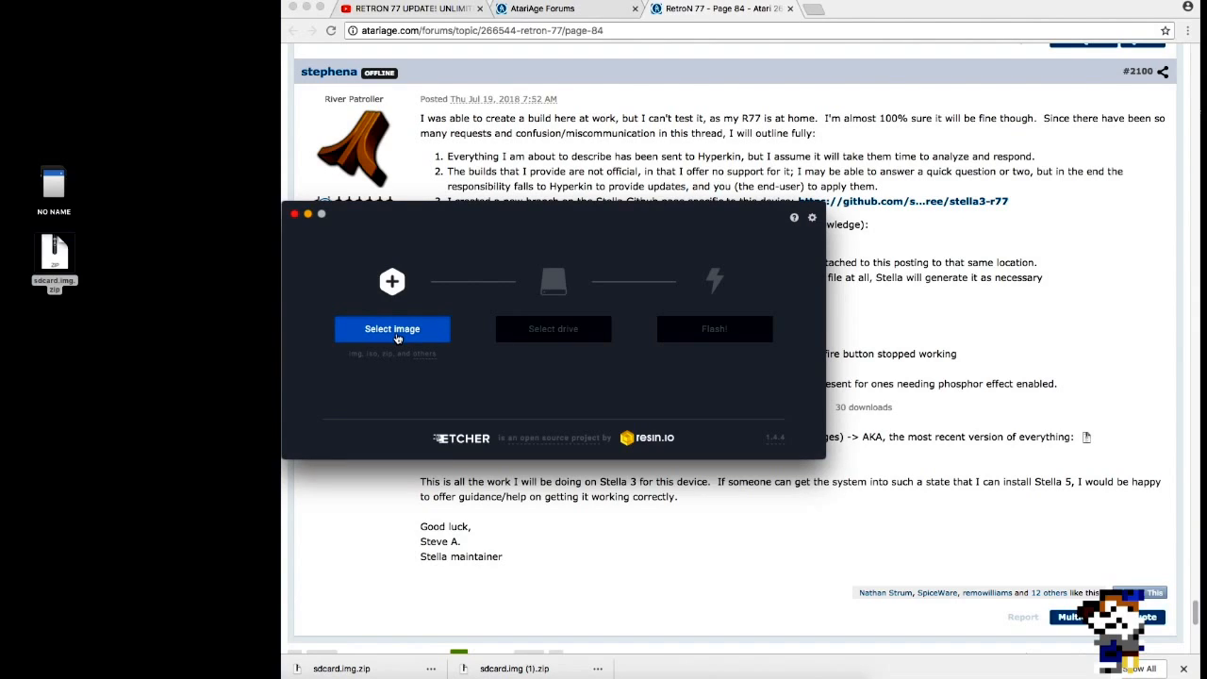
Step: Load sdcard.img.zip as the image Etcher will flash
left_click(392, 328)
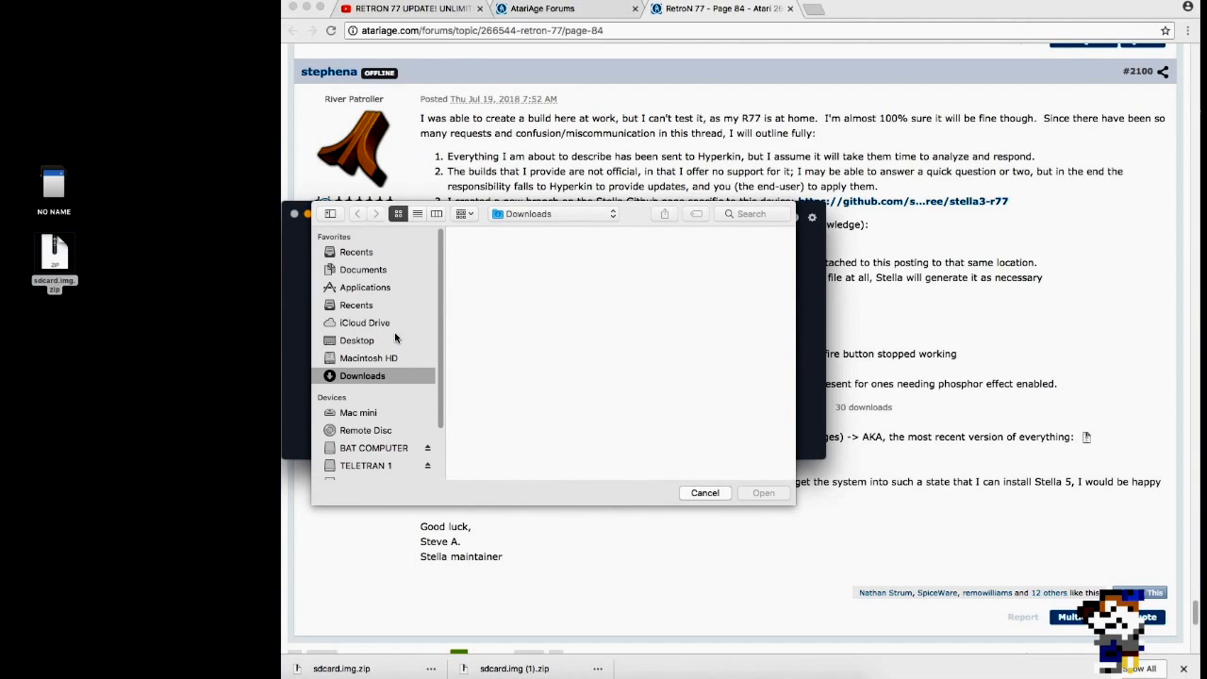
mouse_move(430, 347)
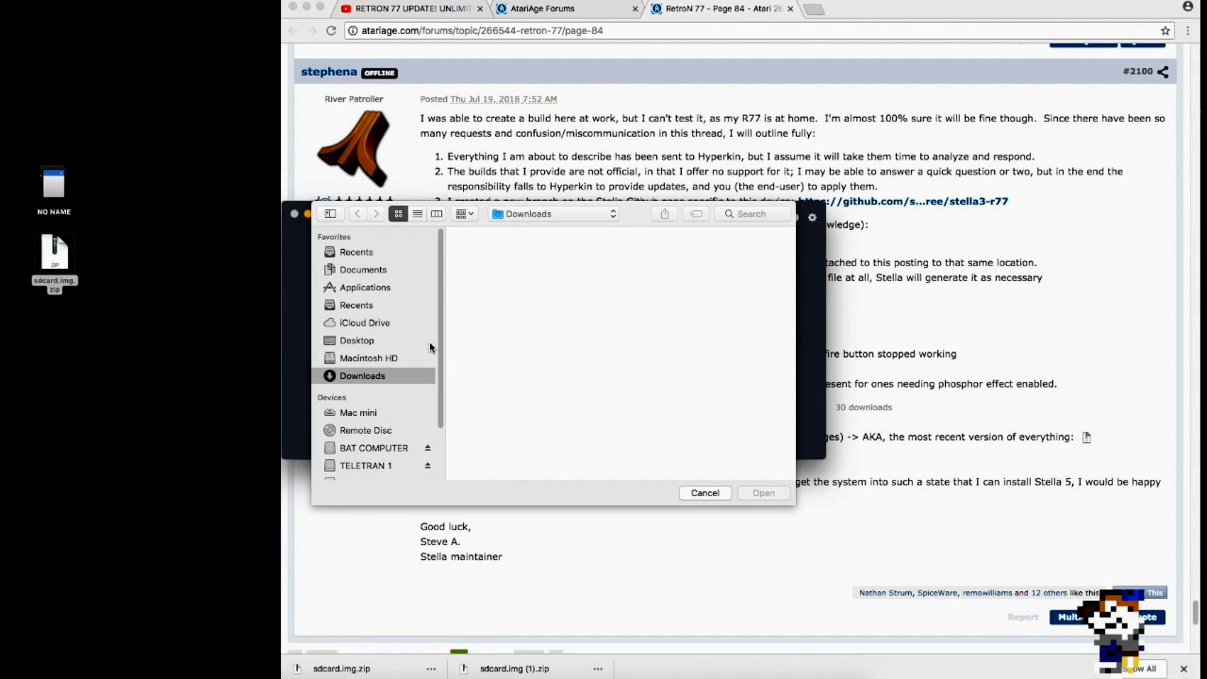
left_click(356, 340)
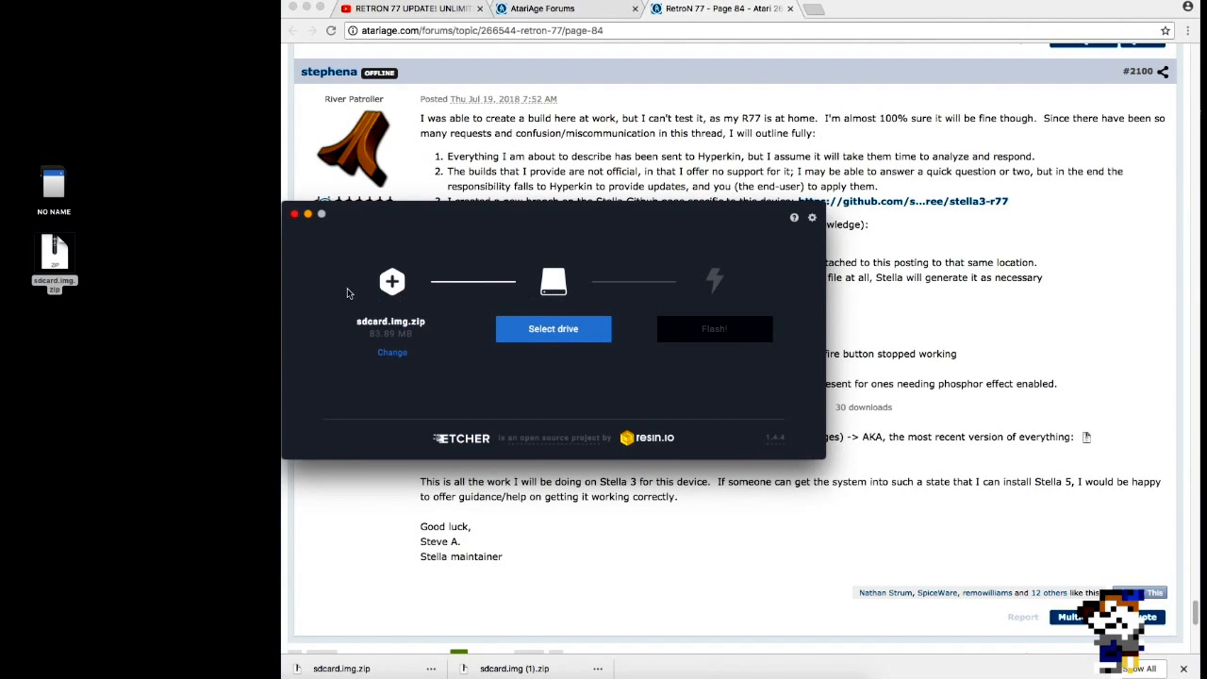
Step: Choose the Apple SDXC Reader Media from the drive list as the flash target
left_click(553, 329)
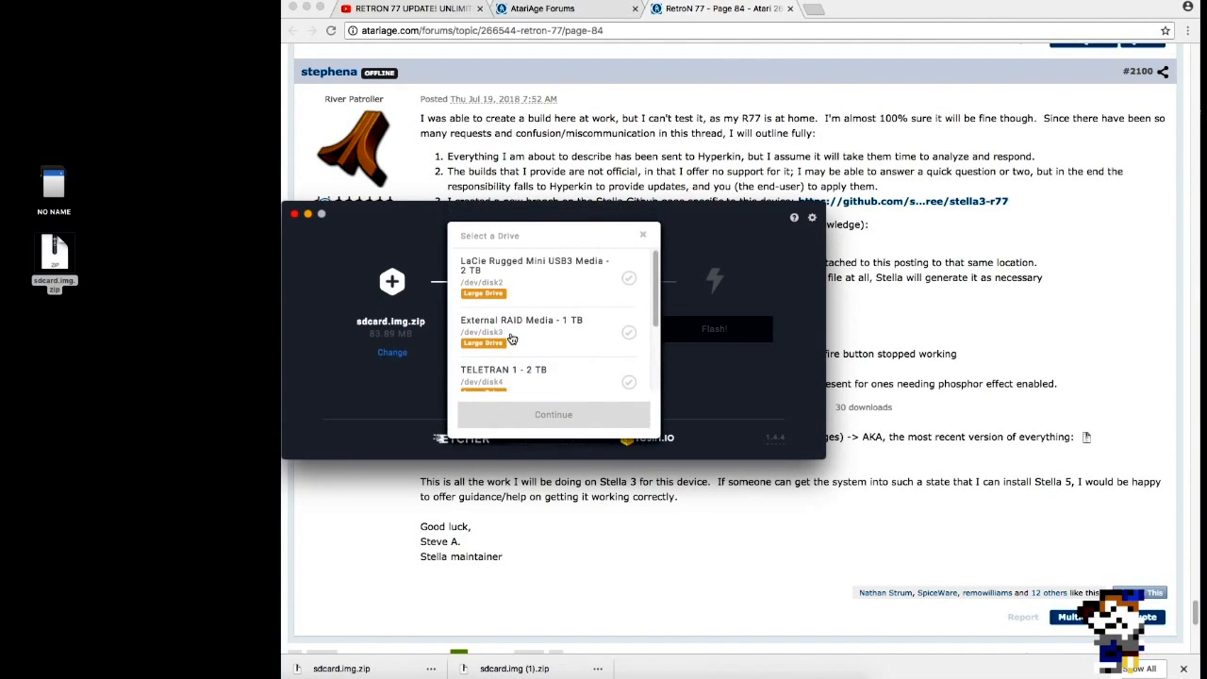
scroll("down", 3)
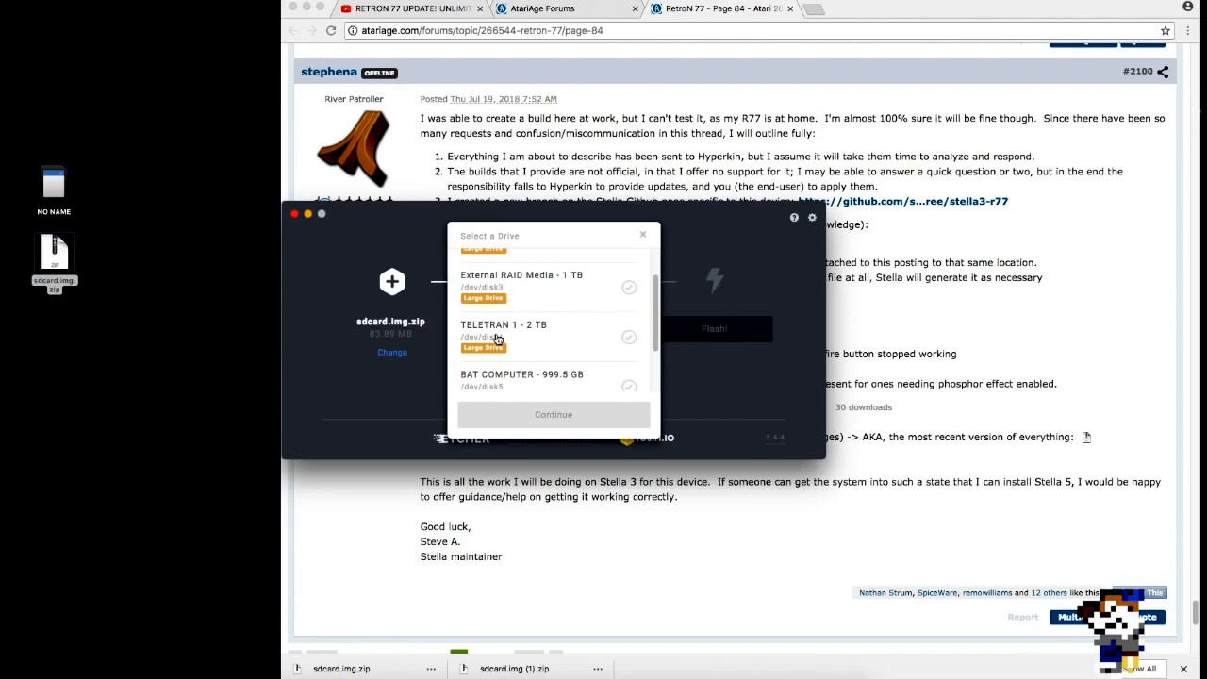
scroll("down", 3)
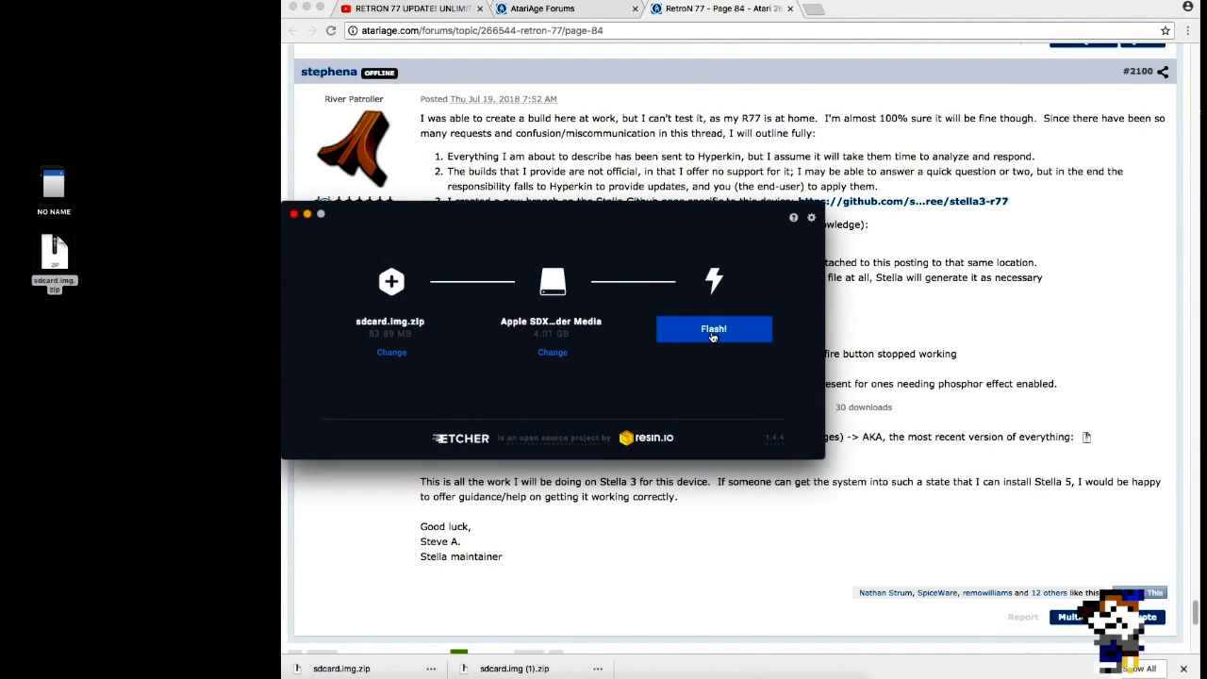
Step: Start flashing sdcard.img.zip to the SD card
left_click(713, 328)
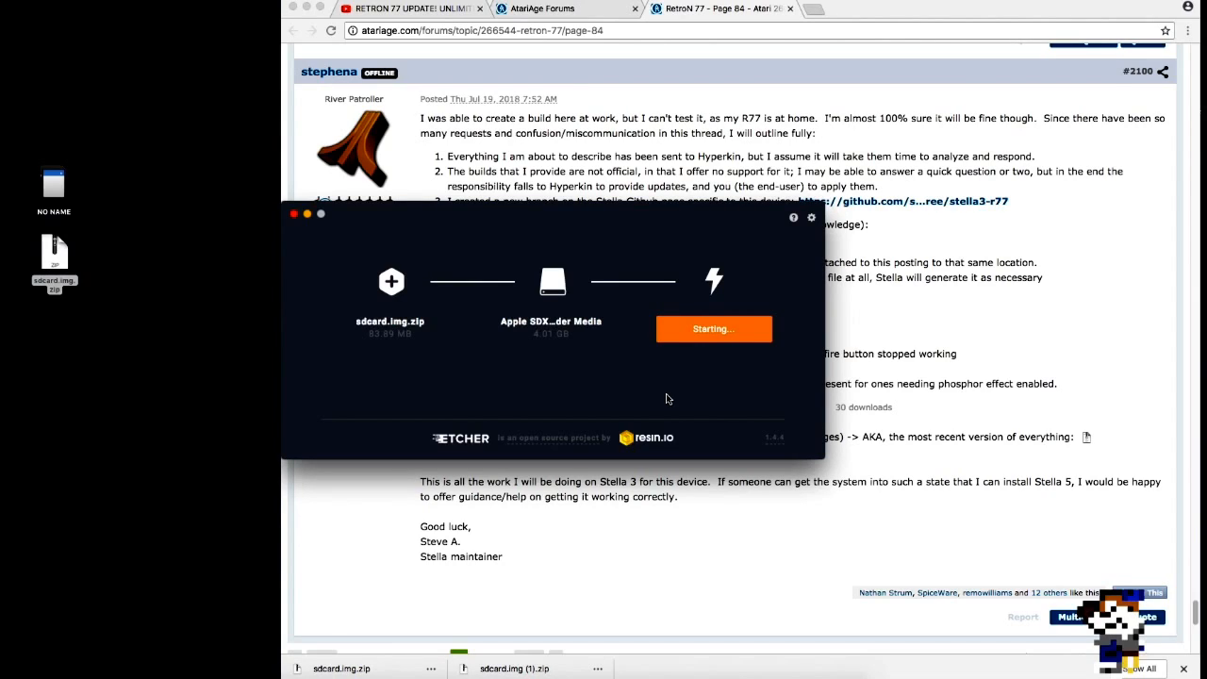
mouse_move(709, 359)
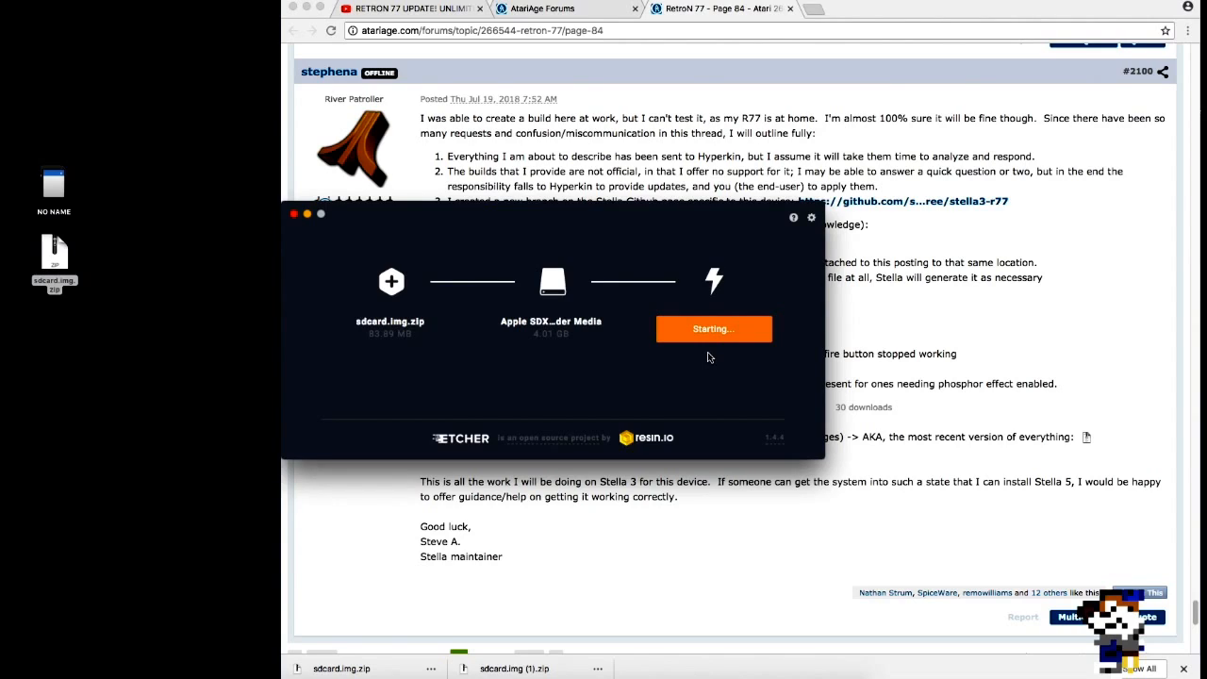